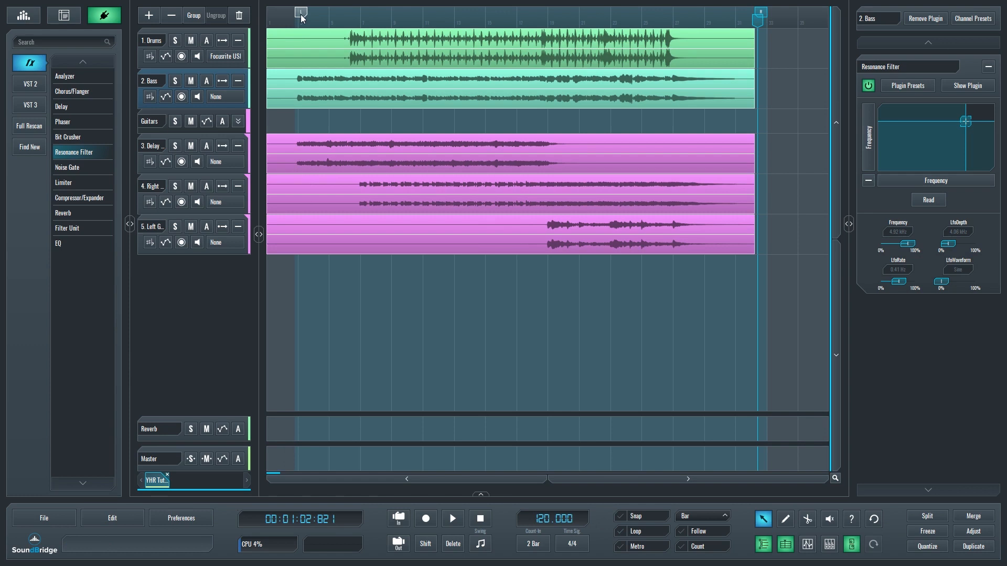
Shorten the loop from its end and choose WAVE, 44.1 kHz, 16-bit for Export Loop.
{"action": "left_click_drag", "start_coordinate": [301, 13], "coordinate": [757, 19]}
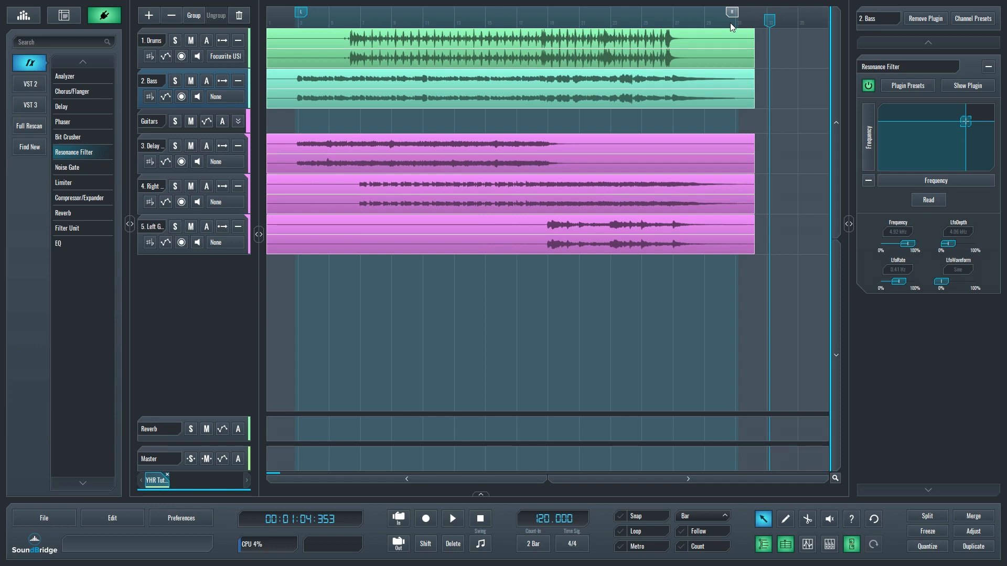
{"action": "left_click", "coordinate": [43, 517]}
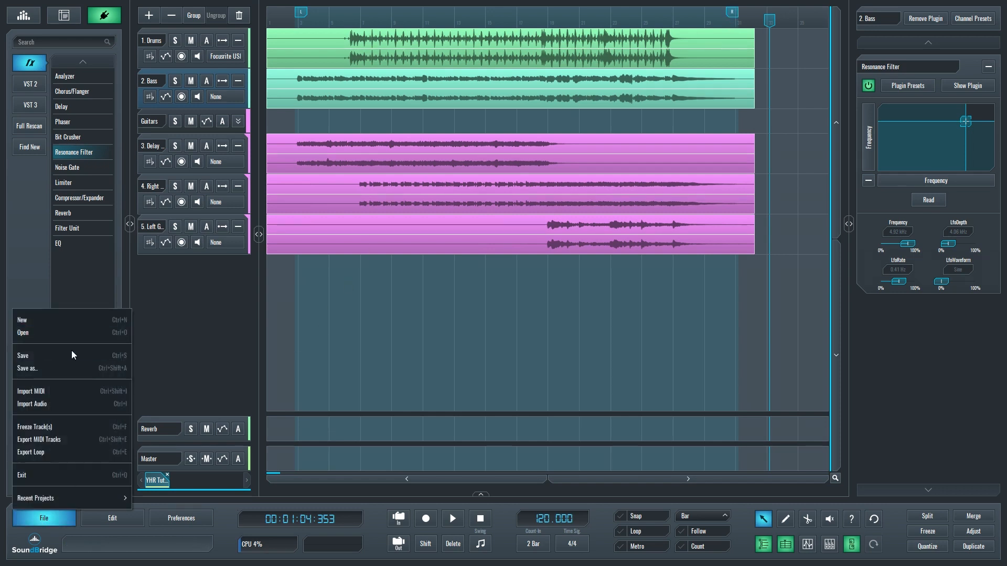
{"action": "mouse_move", "coordinate": [31, 452]}
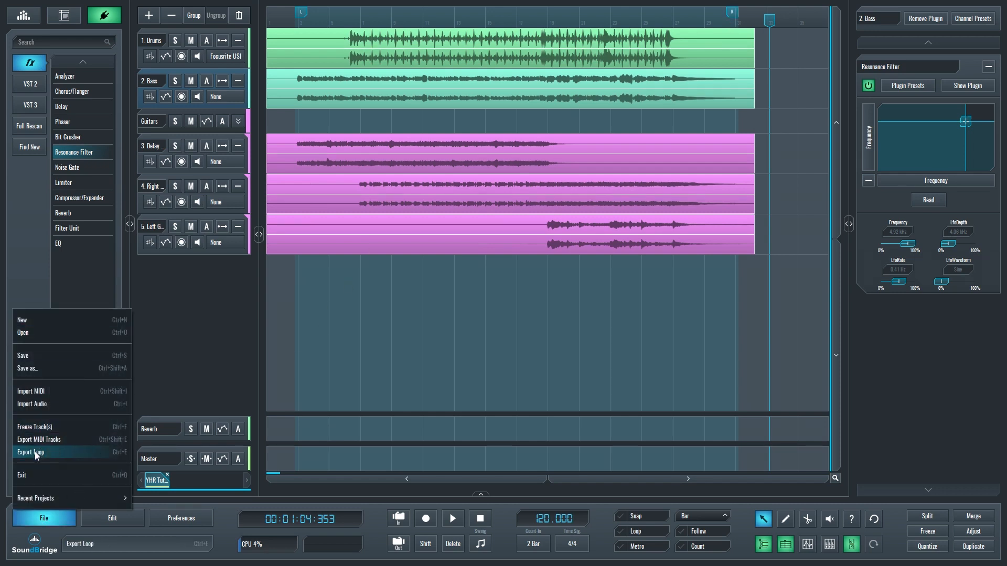
{"action": "left_click", "coordinate": [31, 451]}
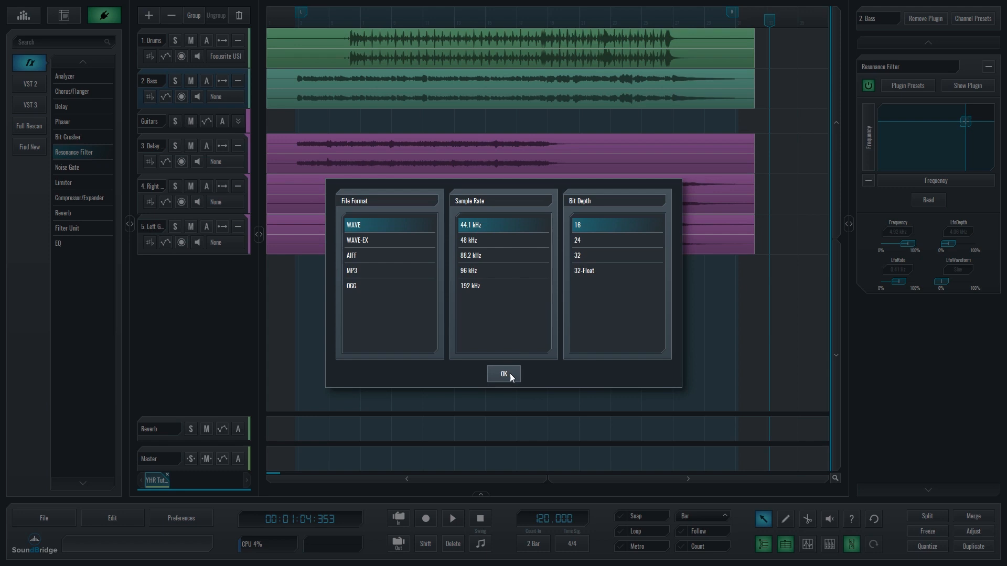
{"action": "left_click", "coordinate": [504, 373]}
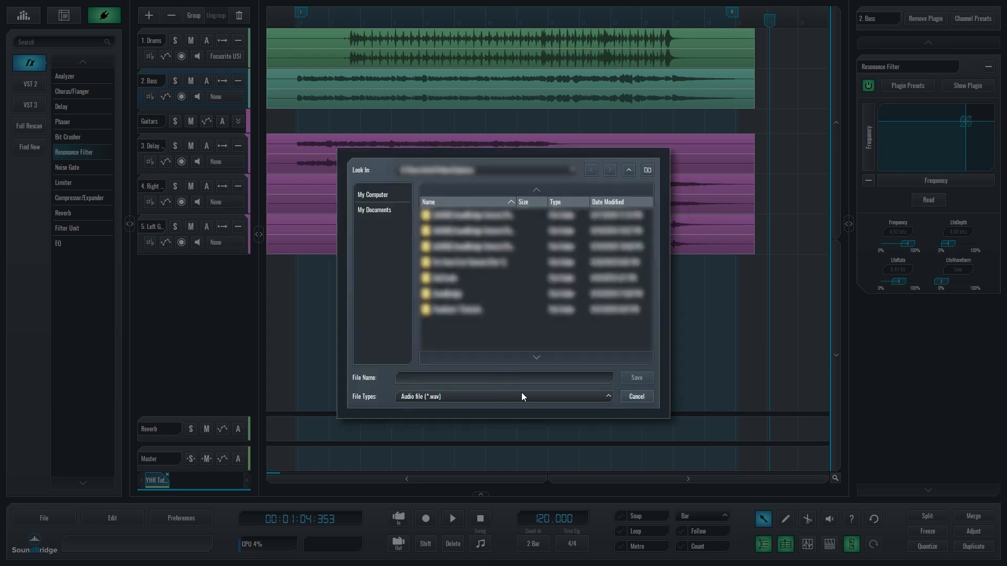
Save the exported loop as a WAV file named 'YHR Tutorial'.
{"action": "type", "text": "YHR Tutorial"}
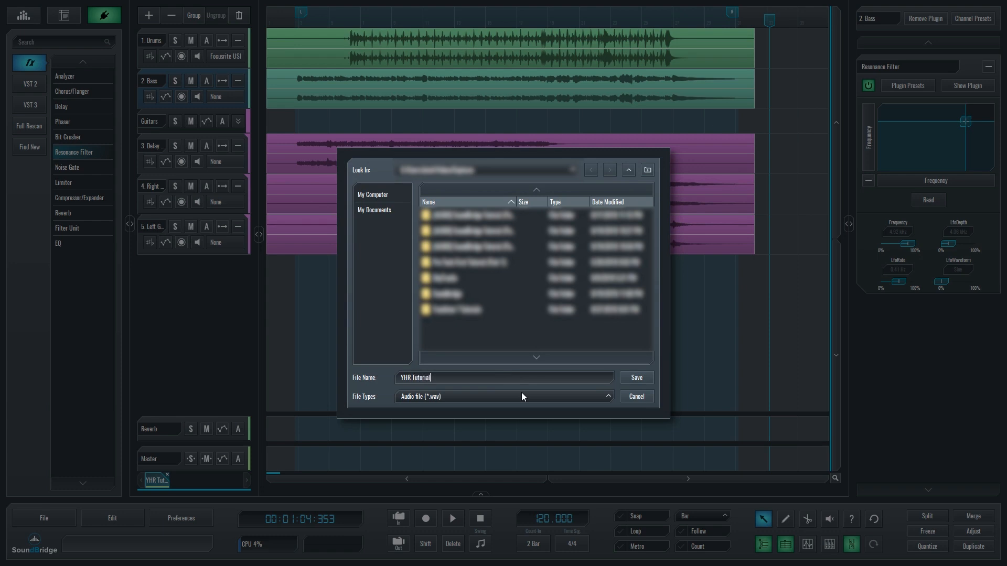
{"action": "mouse_move", "coordinate": [620, 383]}
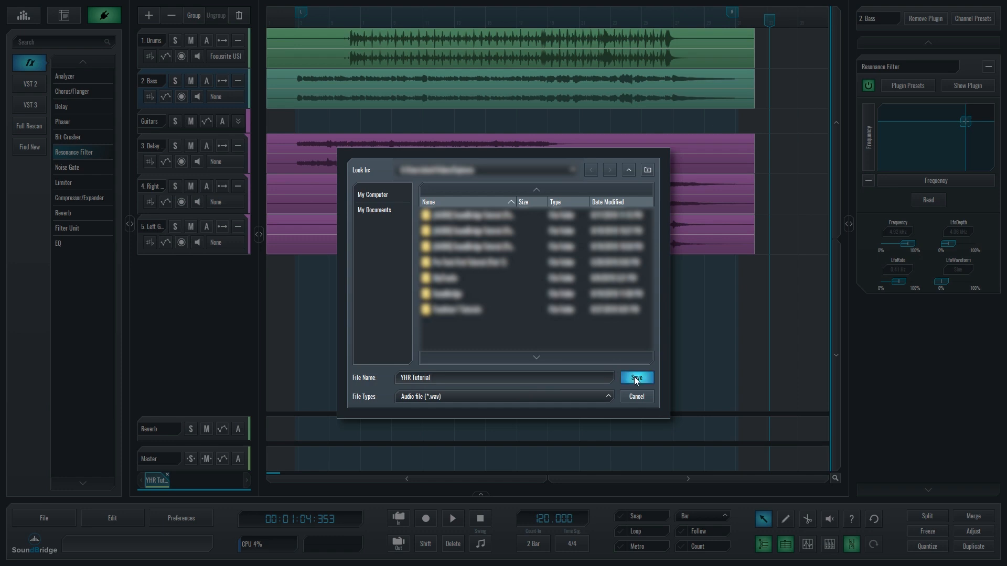
{"action": "left_click", "coordinate": [636, 377]}
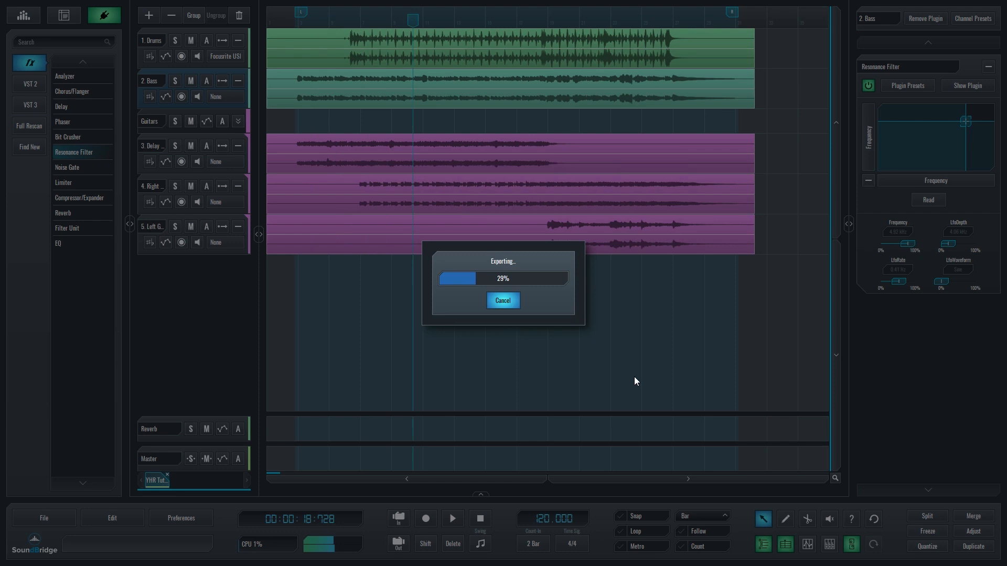